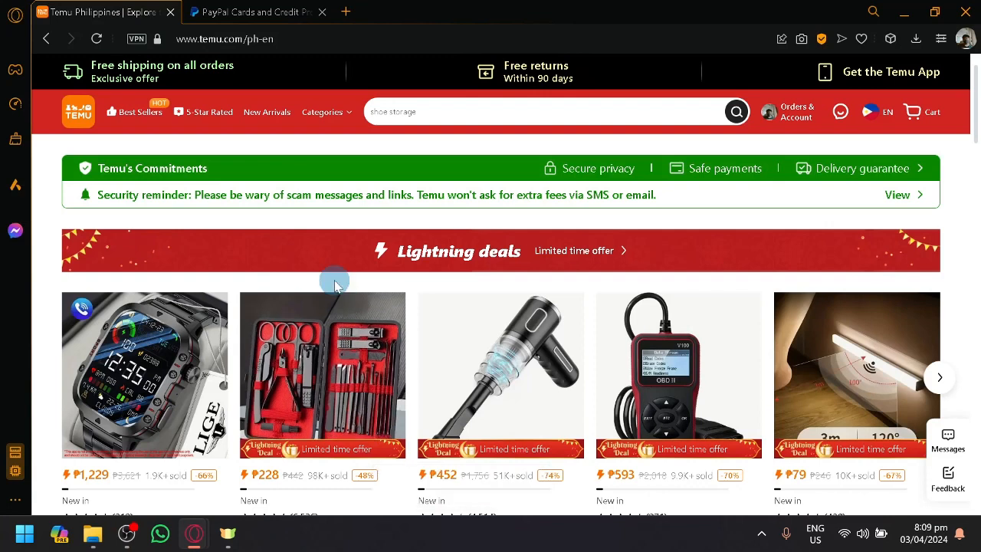
{"action": "mouse_move", "coordinate": [374, 218]}
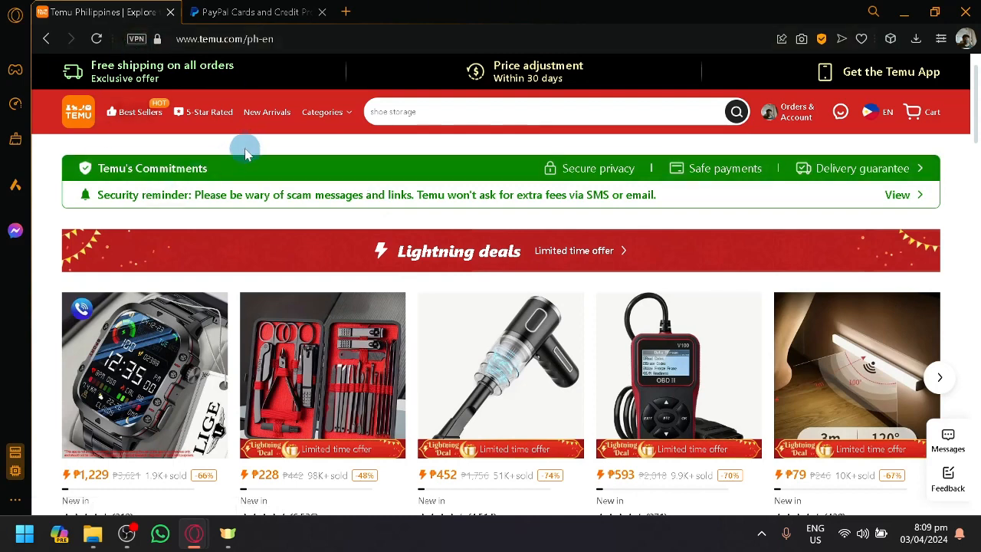
- Reach Your orders from the Orders & Account menu and reveal the sidebar's account sections
{"action": "left_click", "coordinate": [791, 112]}
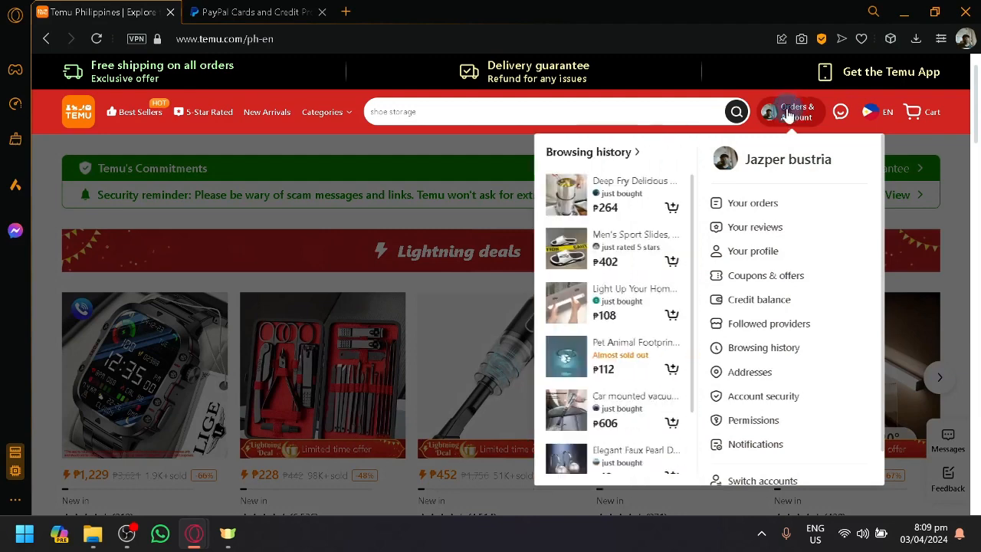
{"action": "left_click", "coordinate": [751, 203]}
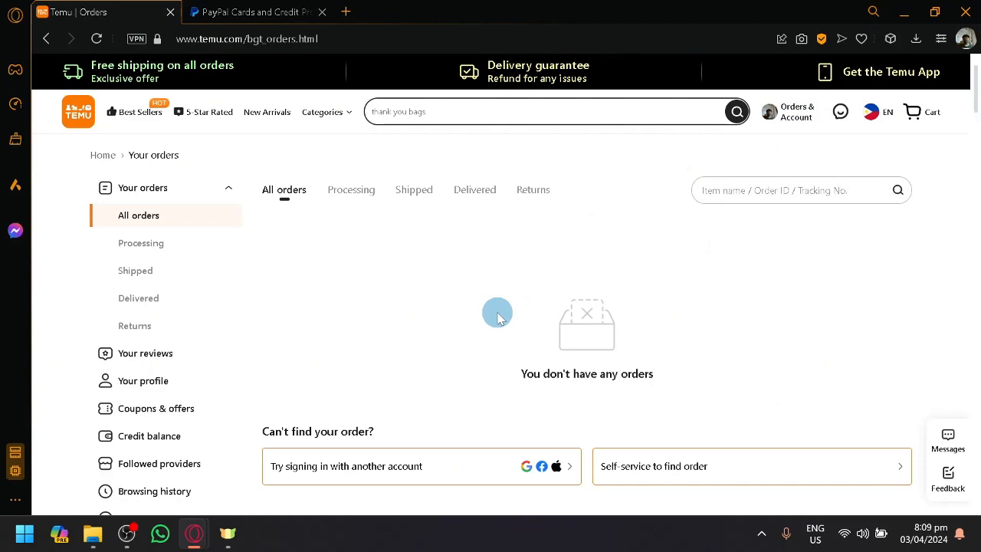
{"action": "mouse_move", "coordinate": [641, 198]}
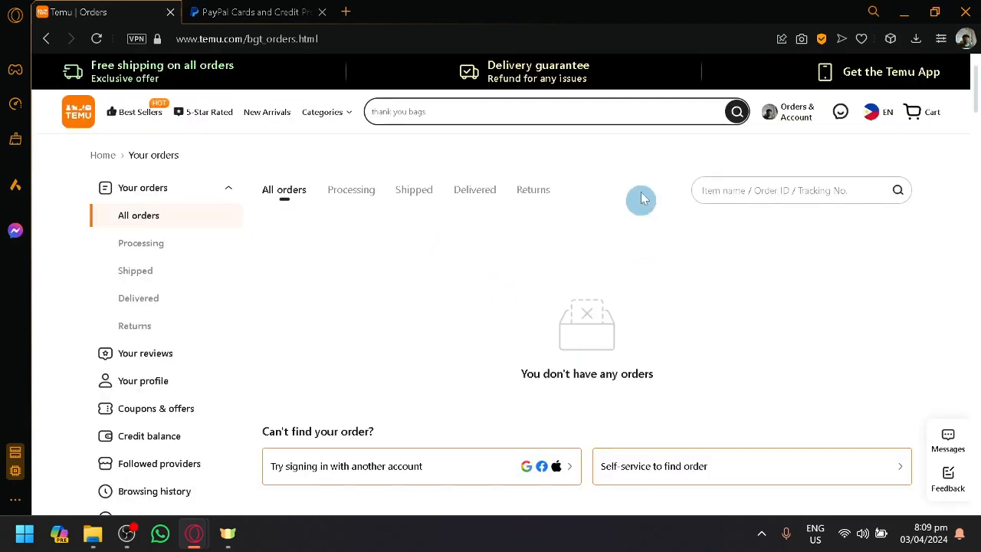
{"action": "scroll", "scroll_direction": "down", "scroll_amount": 3}
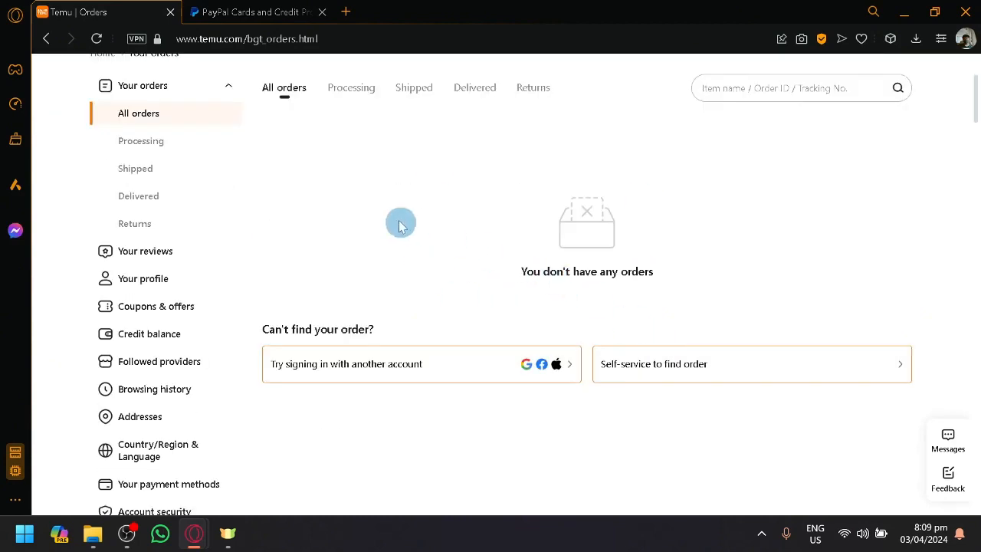
{"action": "scroll", "scroll_direction": "down", "scroll_amount": 3}
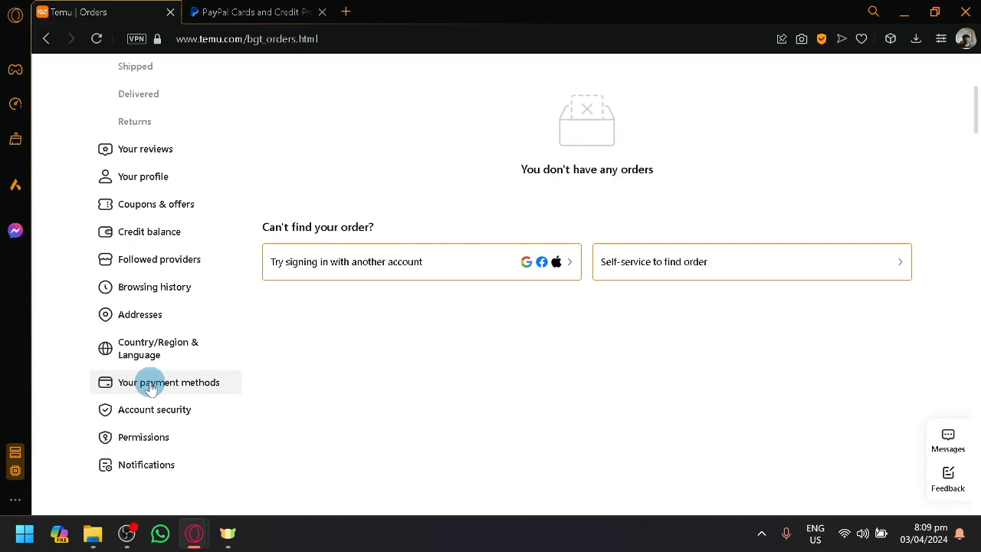
- Go to Your payment methods, showing no saved cards and the add-card option
{"action": "left_click", "coordinate": [169, 383]}
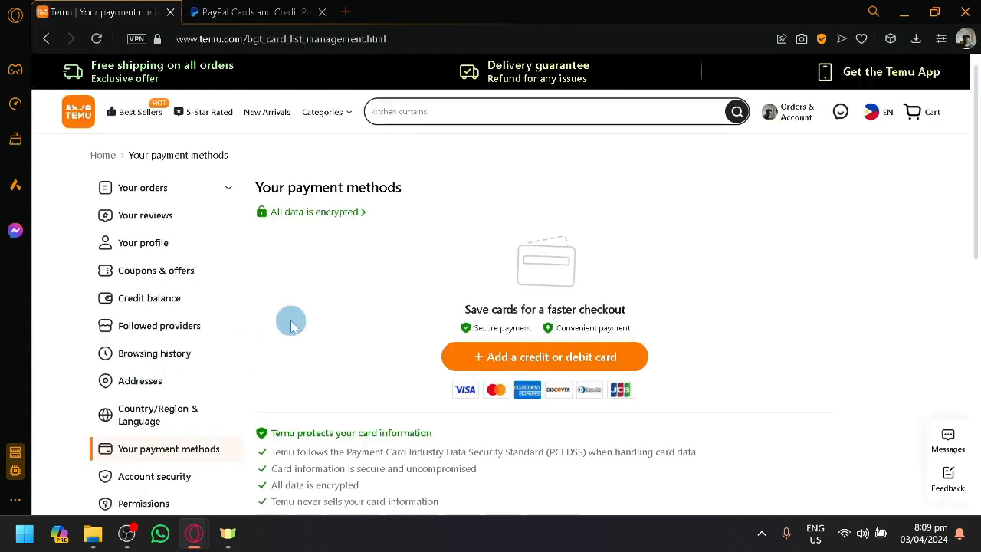
{"action": "scroll", "scroll_direction": "down", "scroll_amount": 3}
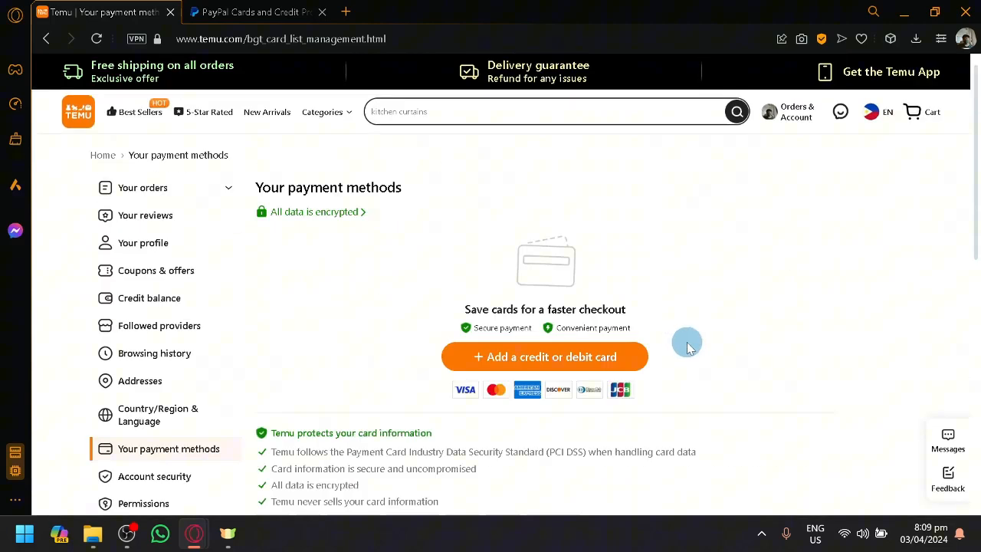
{"action": "mouse_move", "coordinate": [683, 344]}
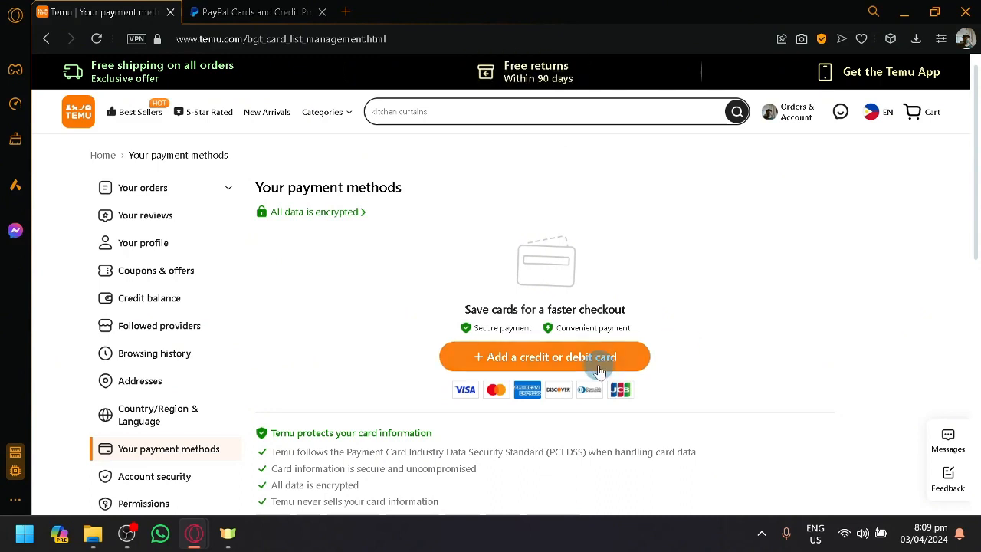
{"action": "mouse_move", "coordinate": [570, 370]}
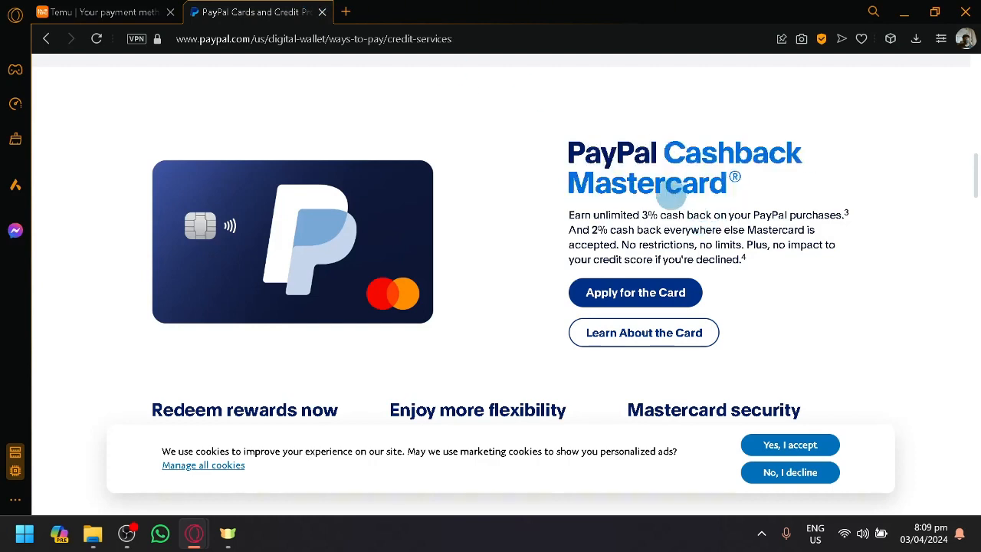
{"action": "mouse_move", "coordinate": [463, 264]}
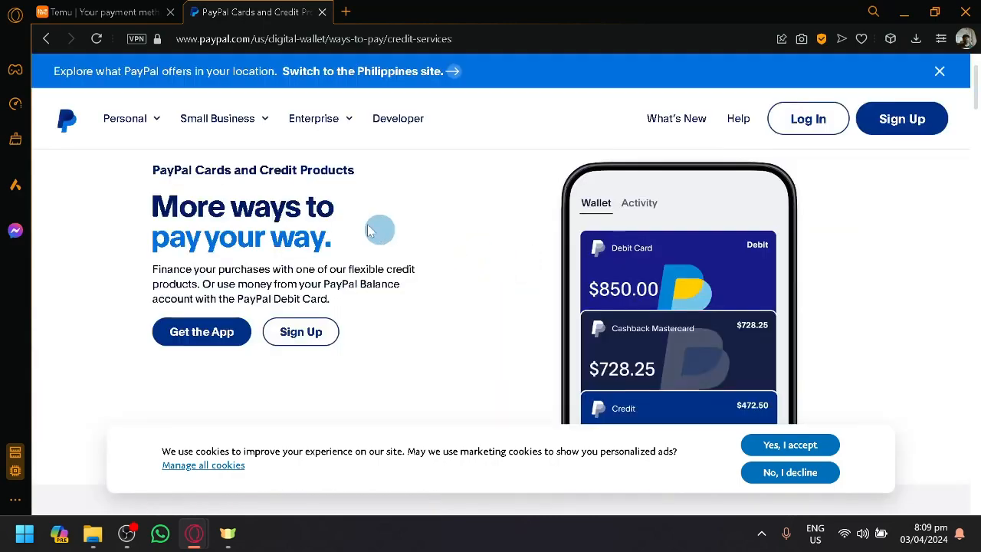
- Scroll PayPal's Cards and Credit page down to the Cashback Mastercard section
{"action": "scroll", "scroll_direction": "down", "scroll_amount": 3}
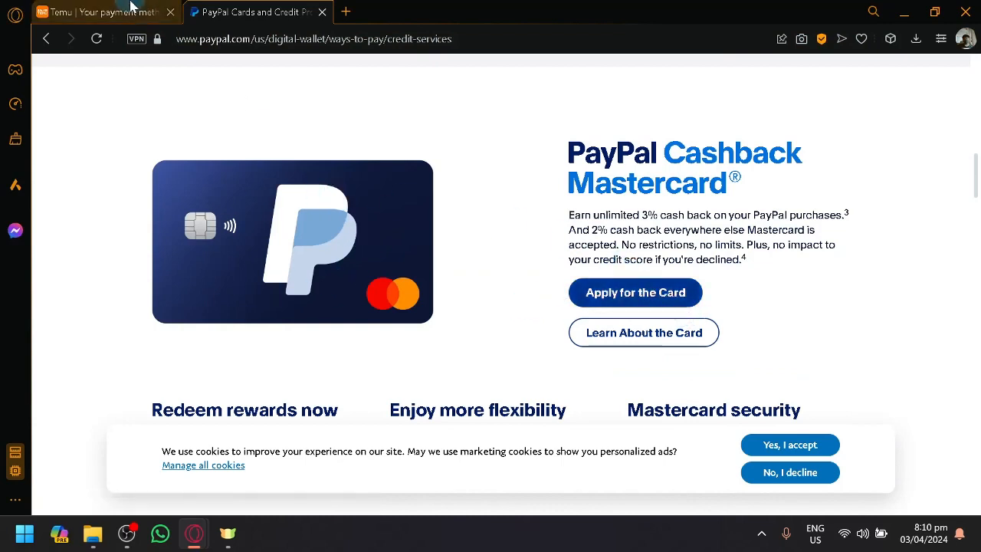
- Start adding a credit/debit card, leave the form, and return to the Temu homepage
{"action": "left_click", "coordinate": [100, 13]}
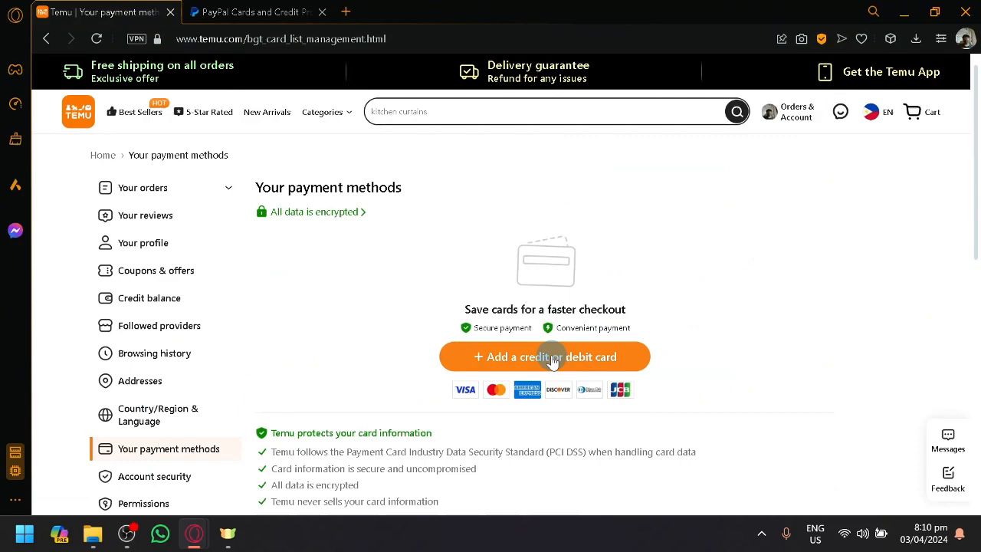
{"action": "left_click", "coordinate": [546, 356]}
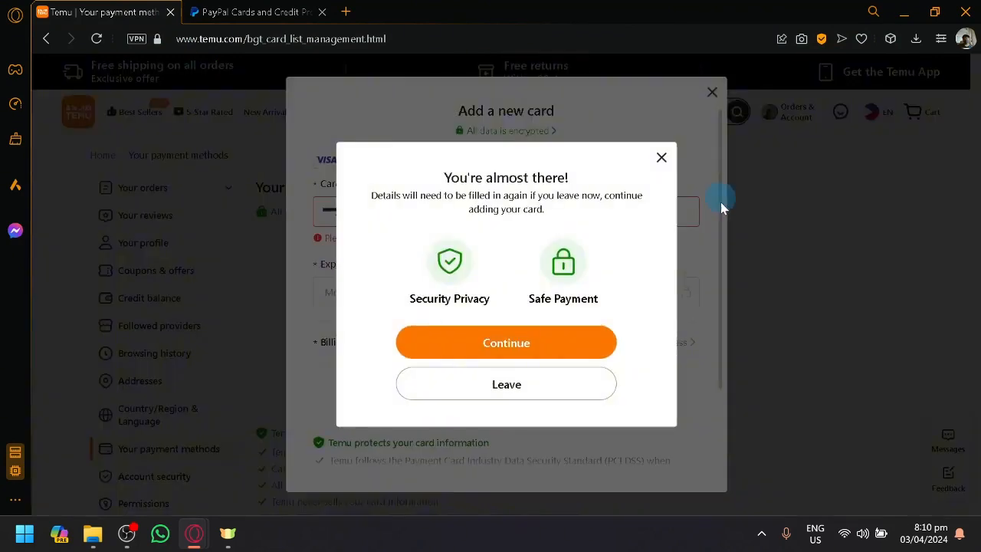
{"action": "left_click", "coordinate": [506, 383]}
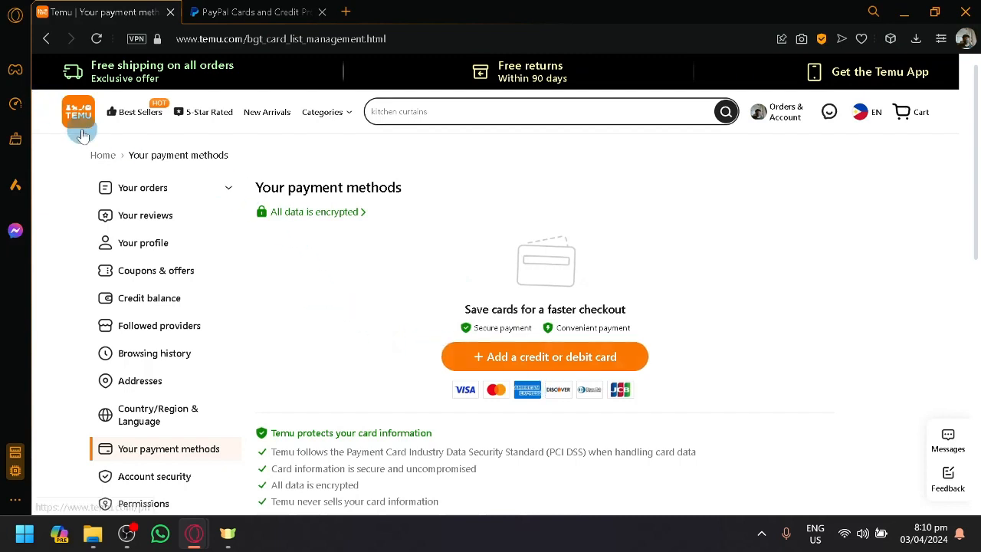
{"action": "left_click", "coordinate": [78, 110]}
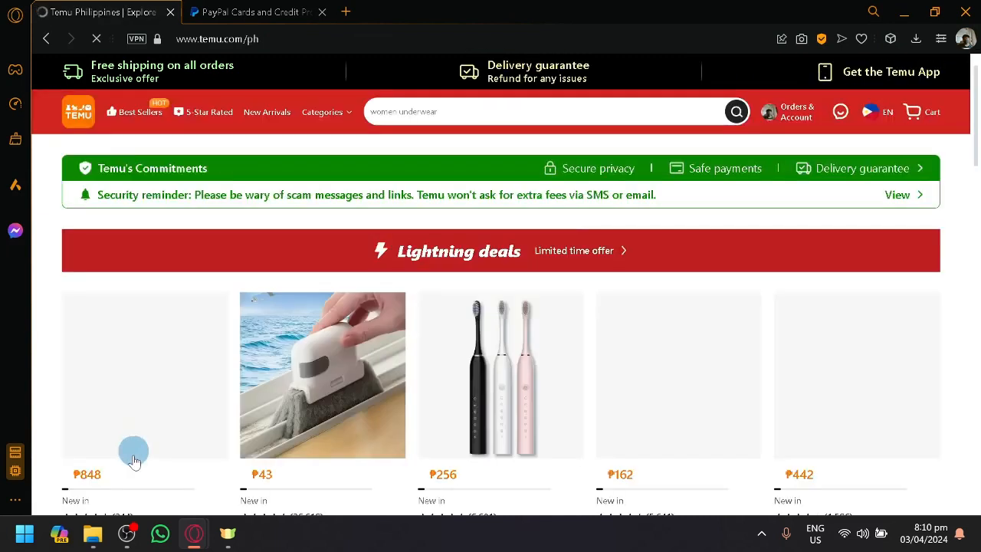